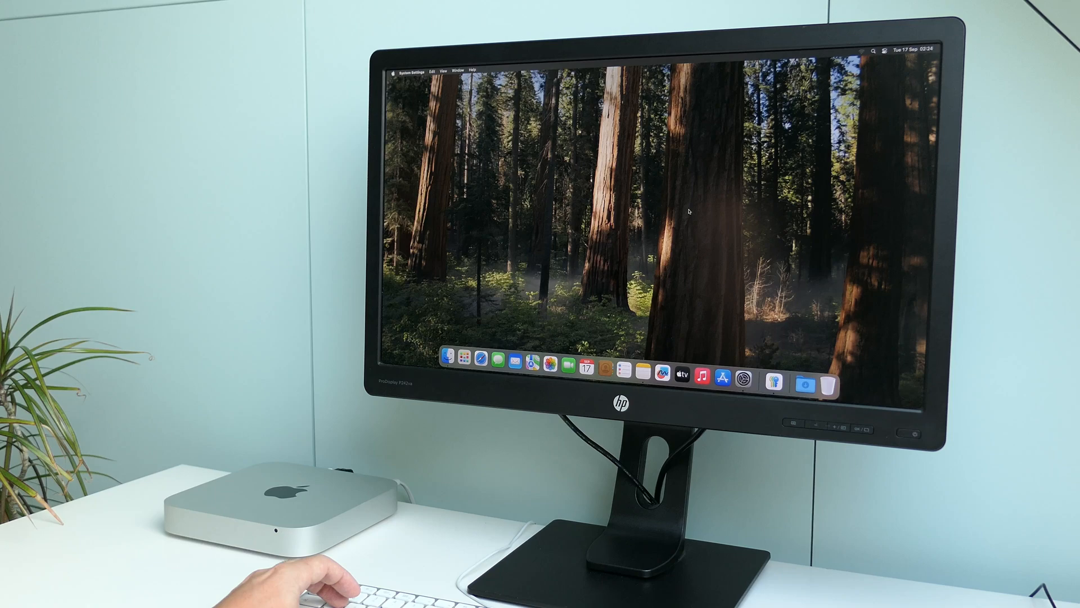
- Show the About page with the Mac mini's hardware and macOS version, window enlarged
{"action": "left_click", "coordinate": [744, 361]}
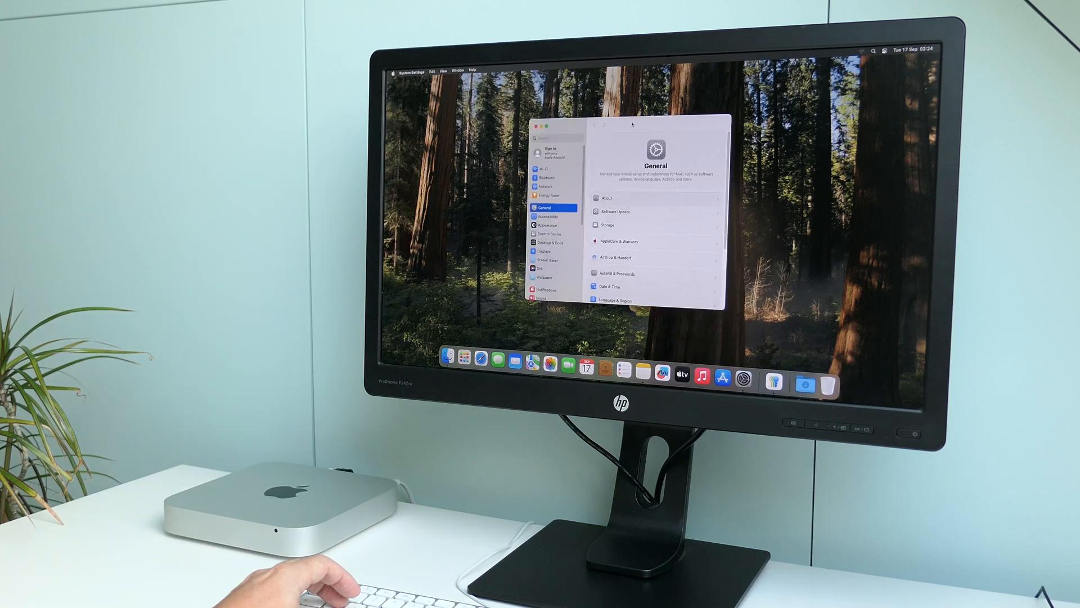
{"action": "left_click", "coordinate": [606, 198]}
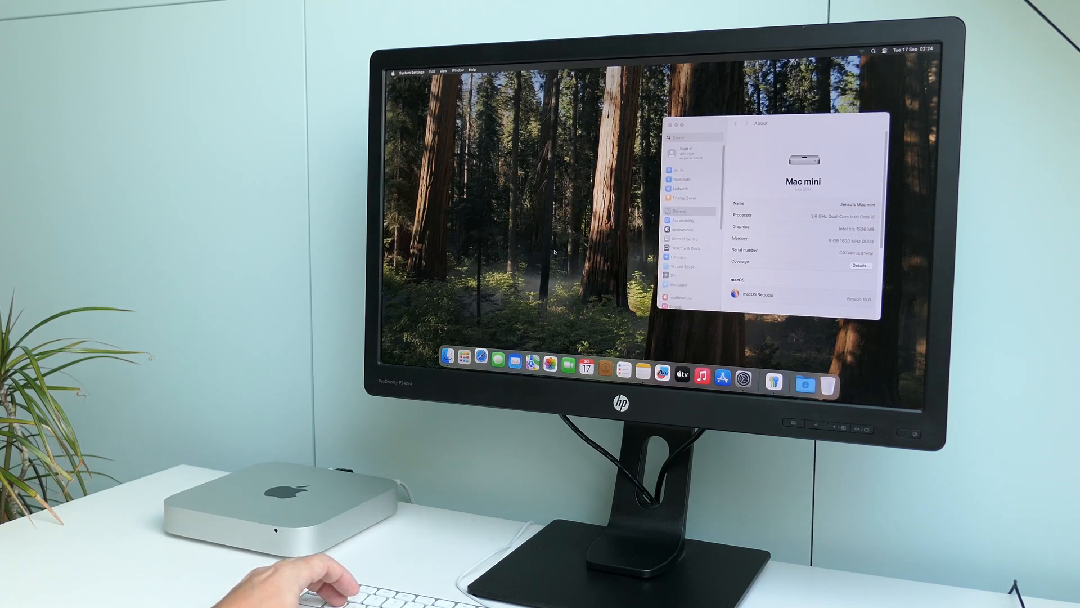
{"action": "left_click", "coordinate": [481, 360]}
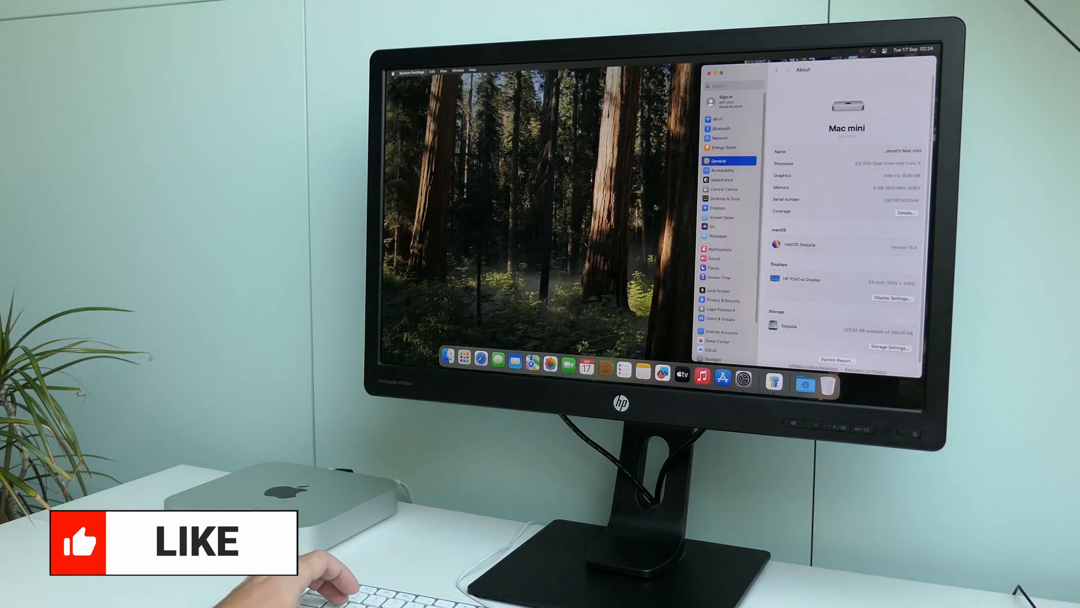
- Close System Settings after reviewing the display and storage details, leaving the desktop
{"action": "left_click", "coordinate": [711, 75]}
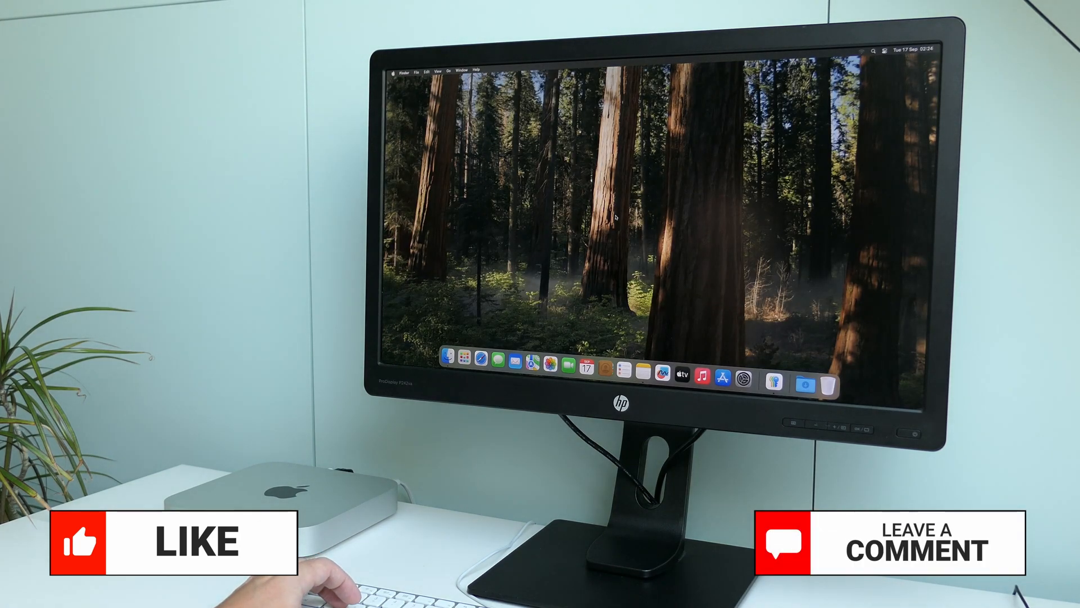